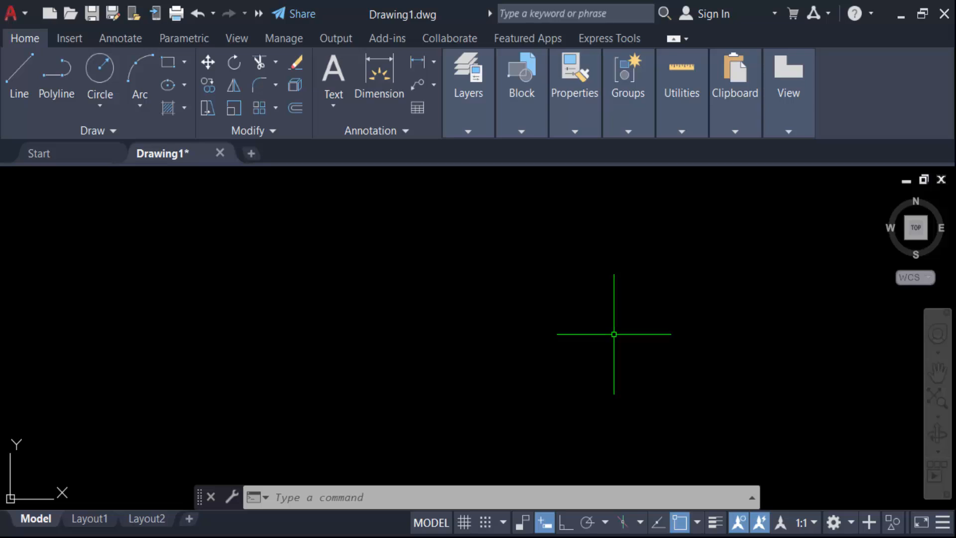
{"action": "mouse_move", "coordinate": [584, 289]}
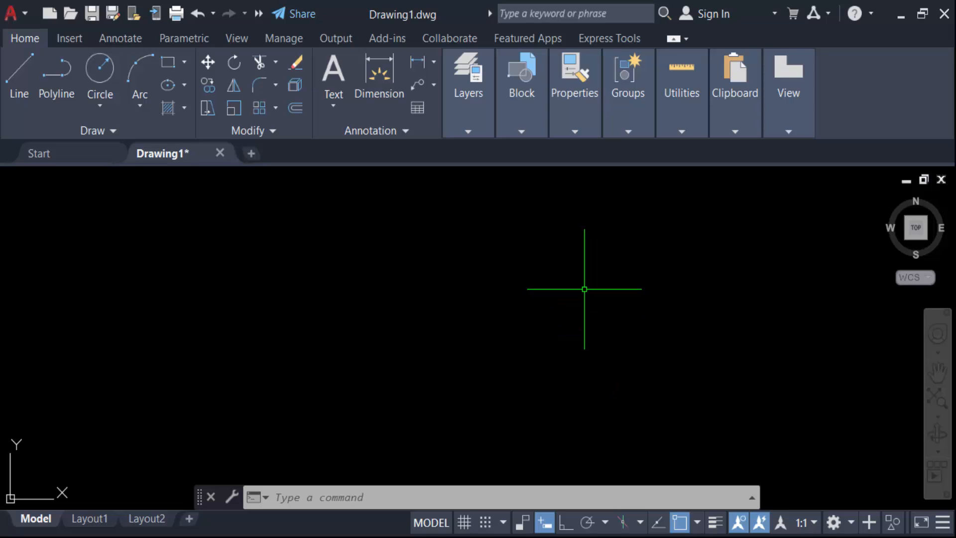
{"action": "mouse_move", "coordinate": [358, 103]}
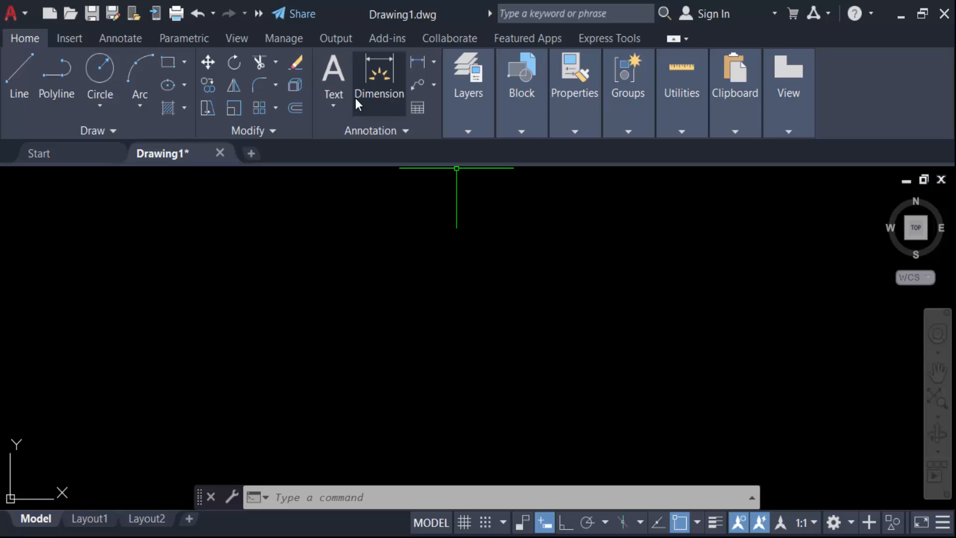
- Start the Multiline Text tool from the Annotation panel's Text dropdown
{"action": "left_click", "coordinate": [334, 82]}
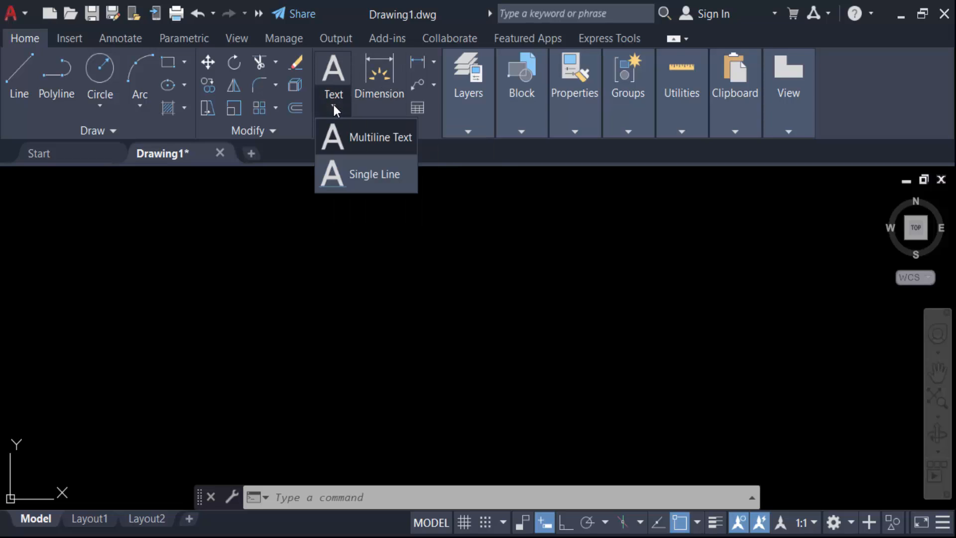
{"action": "mouse_move", "coordinate": [366, 137]}
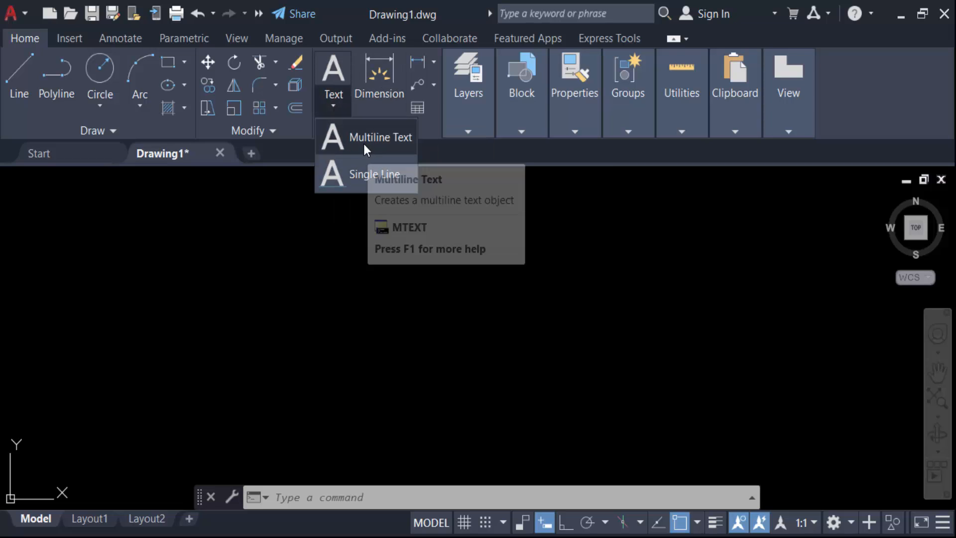
{"action": "left_click", "coordinate": [380, 136]}
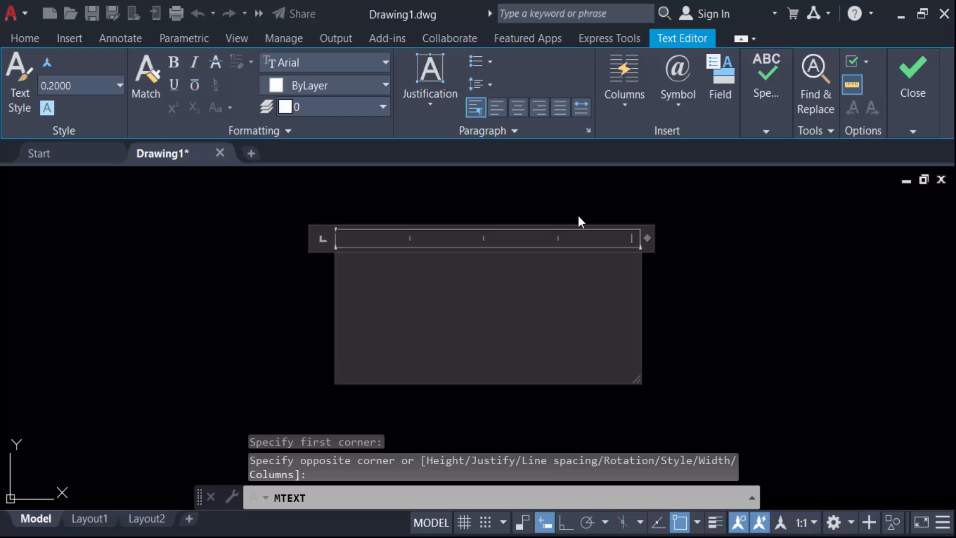
{"action": "mouse_move", "coordinate": [676, 91]}
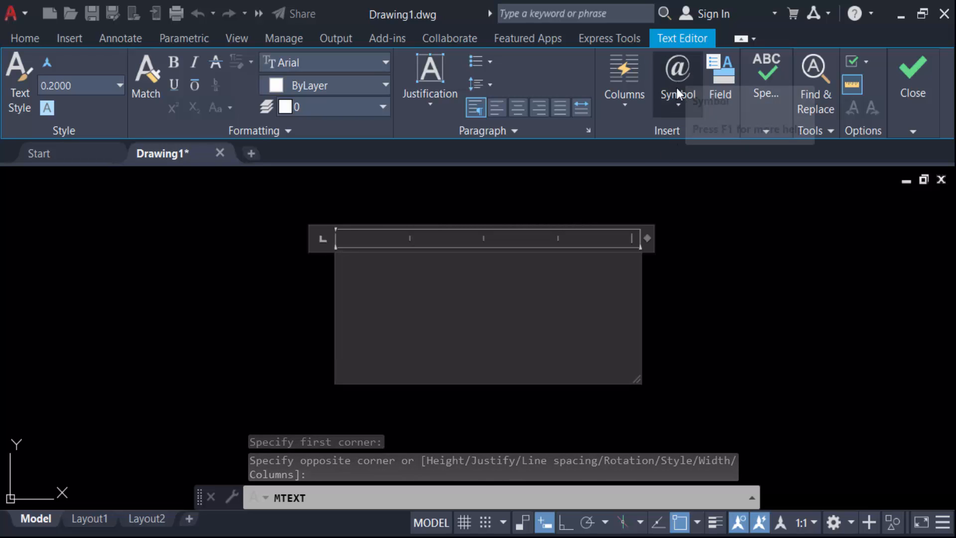
- Open the Symbol list in the Text Editor's Insert panel for the empty text box
{"action": "left_click", "coordinate": [676, 79]}
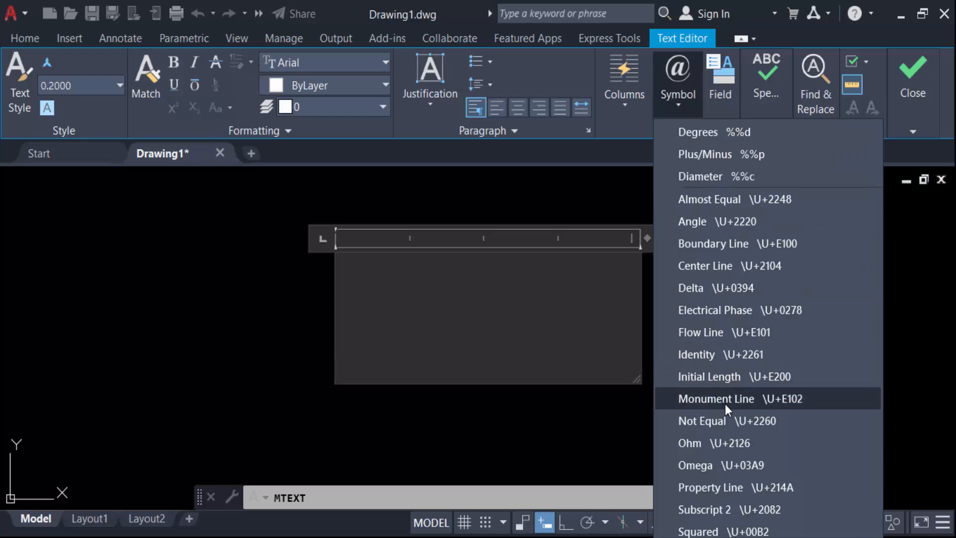
{"action": "mouse_move", "coordinate": [725, 390]}
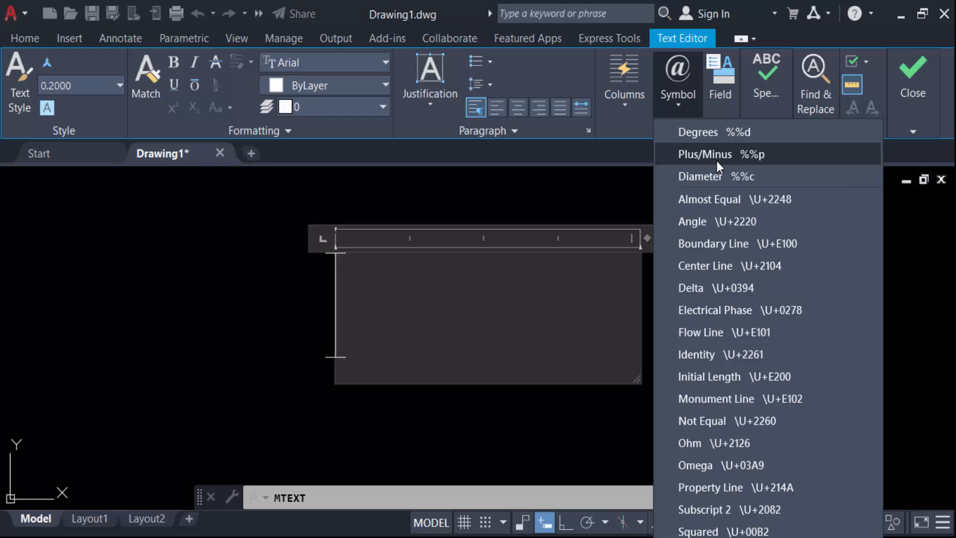
{"action": "mouse_move", "coordinate": [688, 225]}
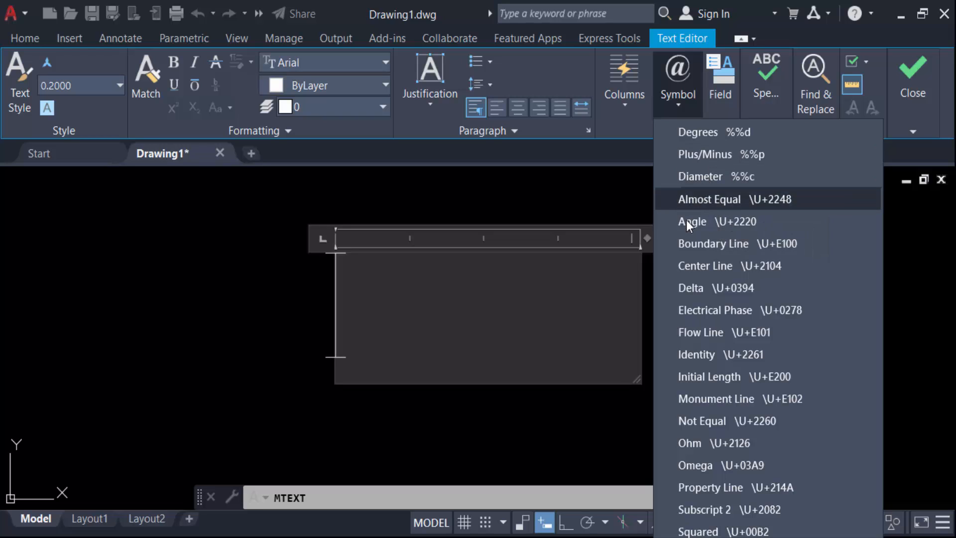
{"action": "mouse_move", "coordinate": [690, 287]}
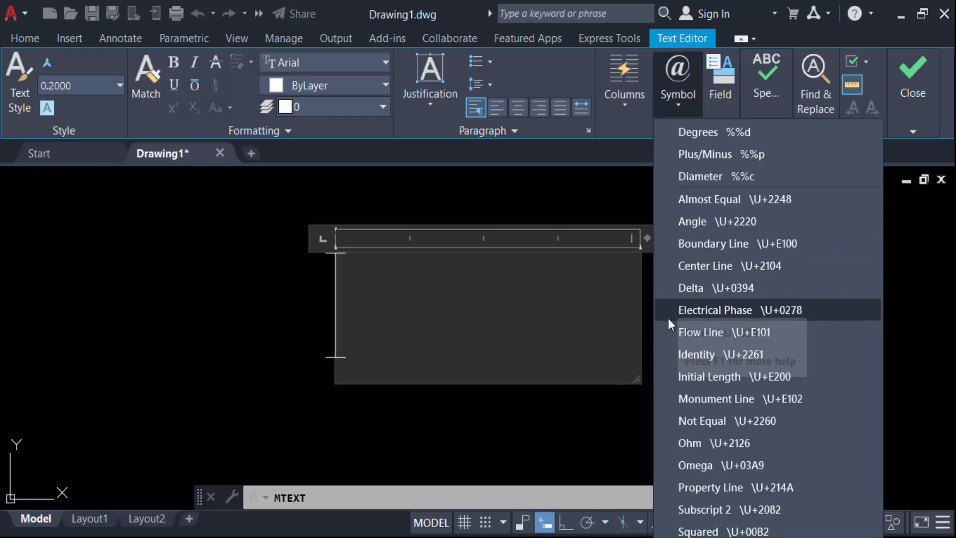
{"action": "mouse_move", "coordinate": [725, 331]}
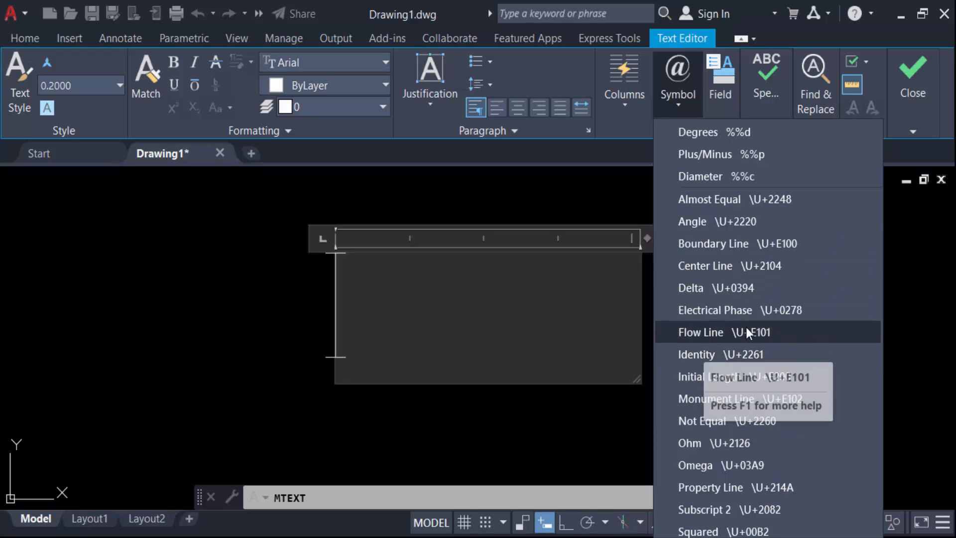
{"action": "mouse_move", "coordinate": [680, 380]}
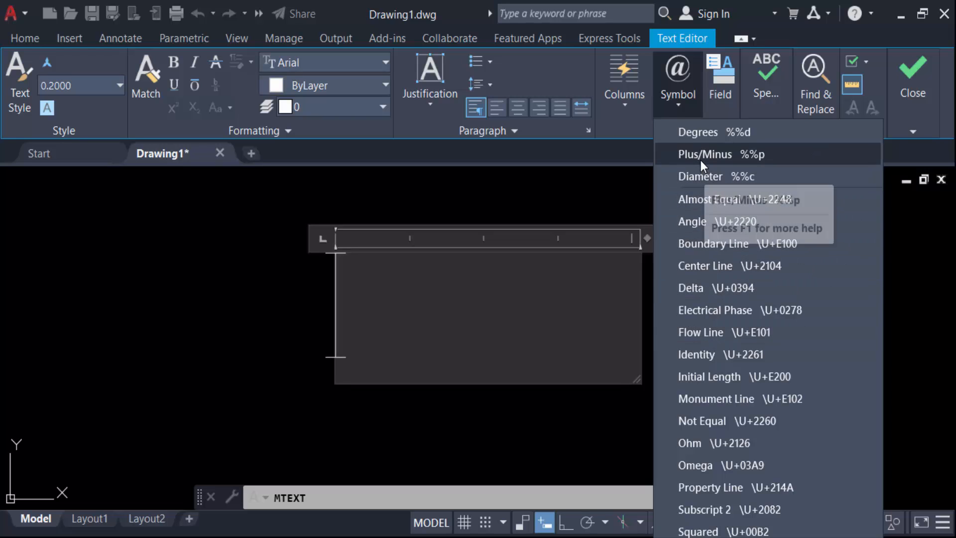
- Insert the plus/minus and angle symbols into the text box
{"action": "left_click", "coordinate": [705, 154]}
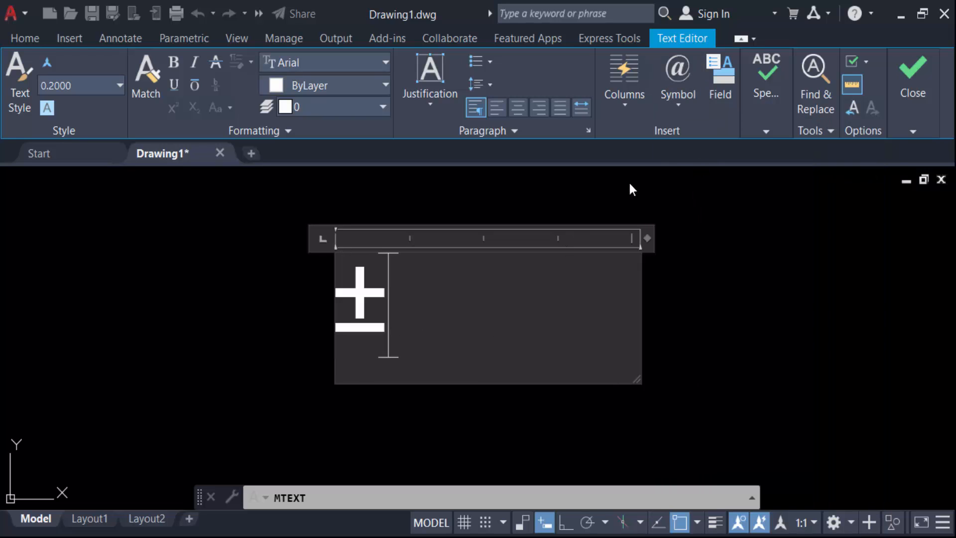
{"action": "left_click", "coordinate": [677, 80]}
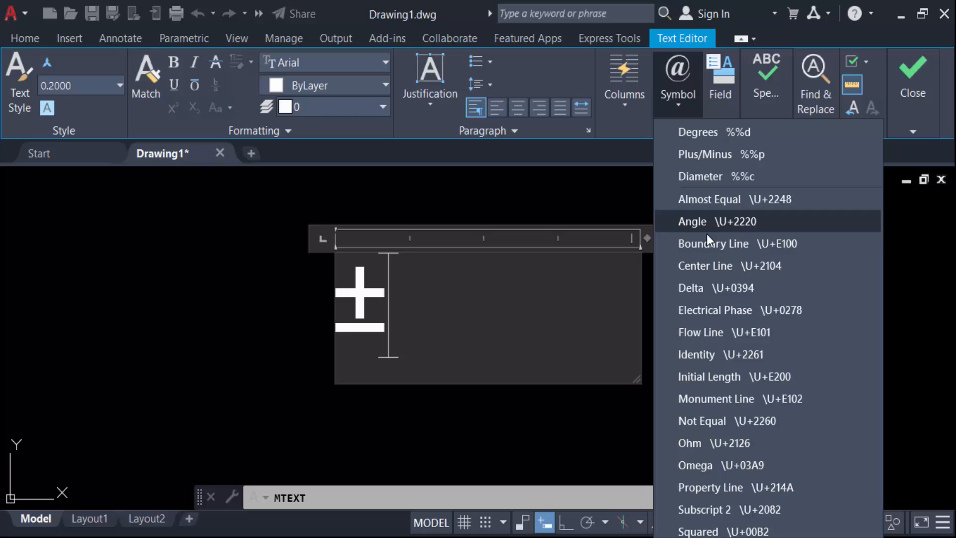
{"action": "left_click", "coordinate": [692, 221]}
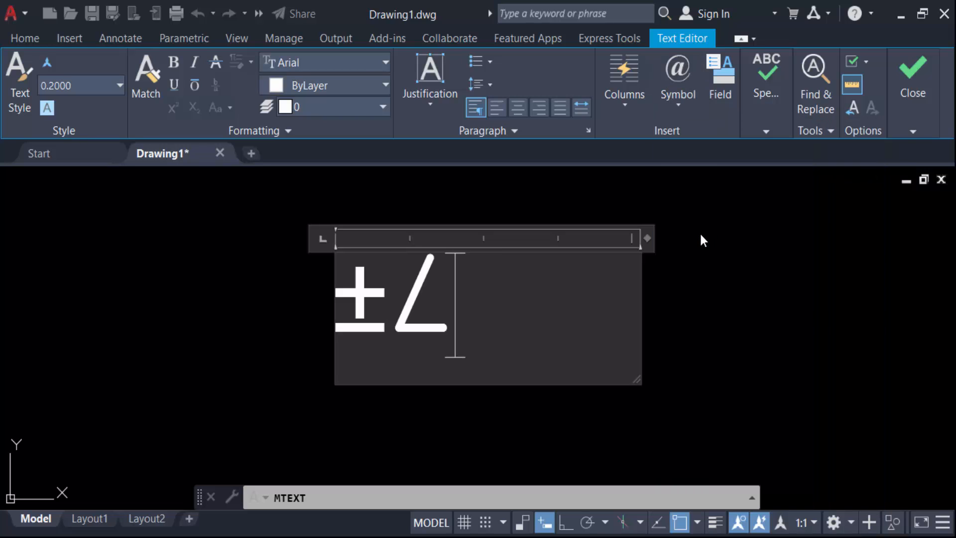
{"action": "mouse_move", "coordinate": [415, 323]}
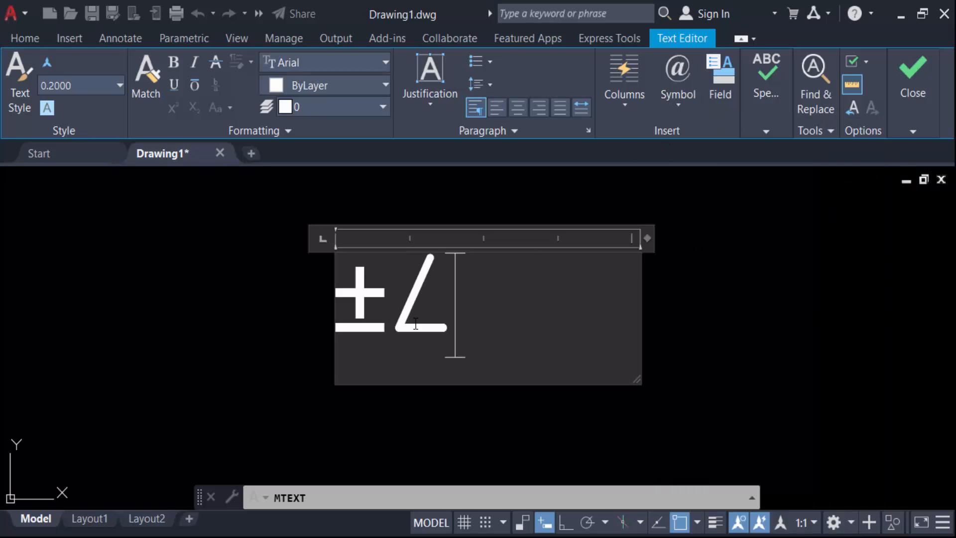
{"action": "left_click", "coordinate": [323, 61]}
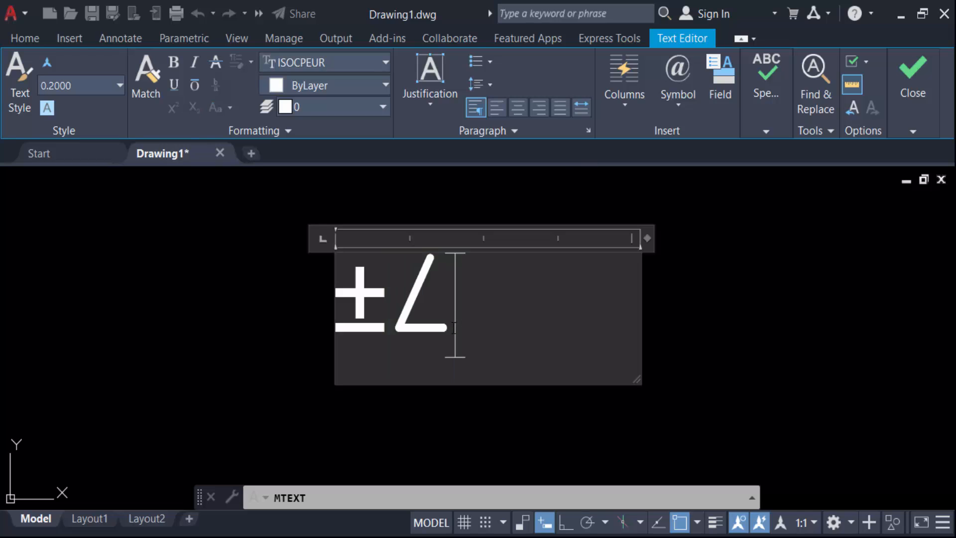
- Add the flow line, not equal and omega symbols after the angle symbol
{"action": "left_click", "coordinate": [676, 79]}
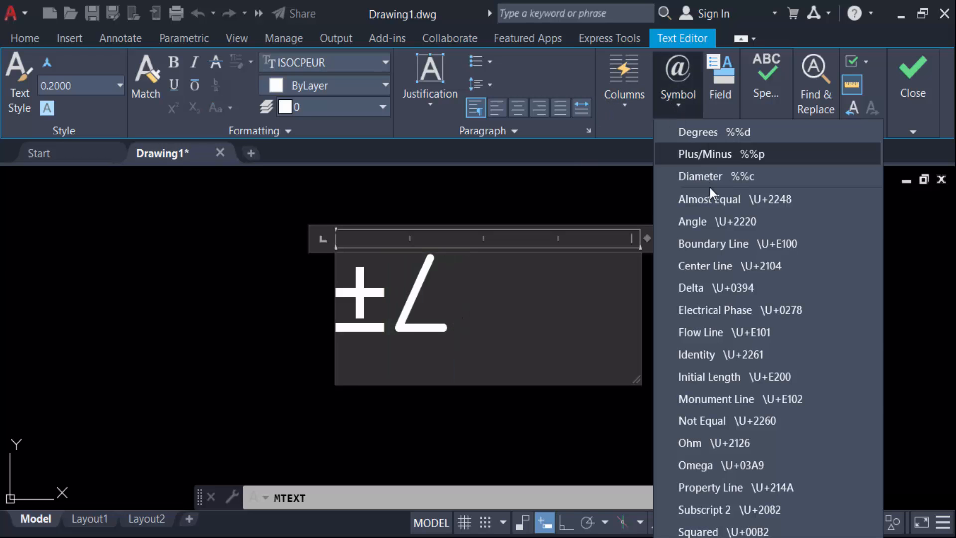
{"action": "mouse_move", "coordinate": [711, 354]}
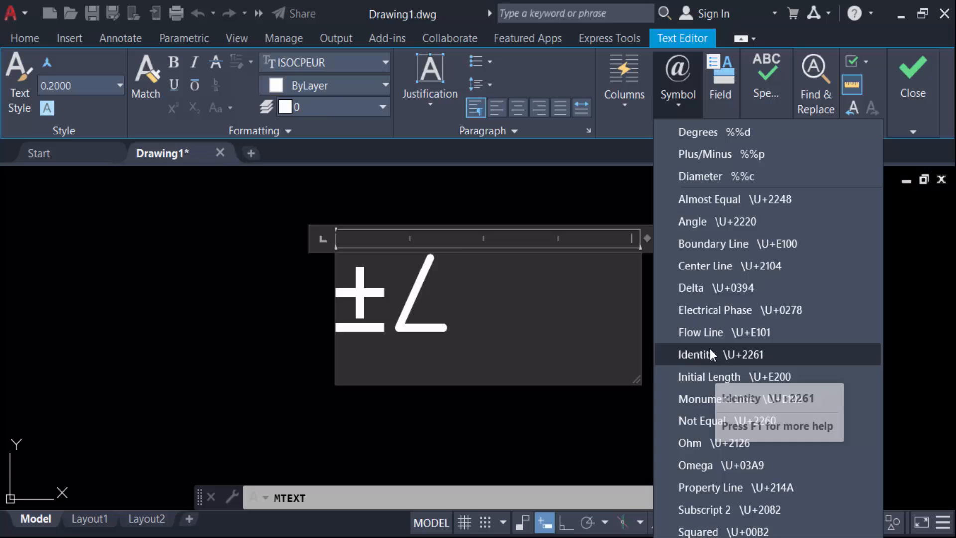
{"action": "left_click", "coordinate": [723, 331]}
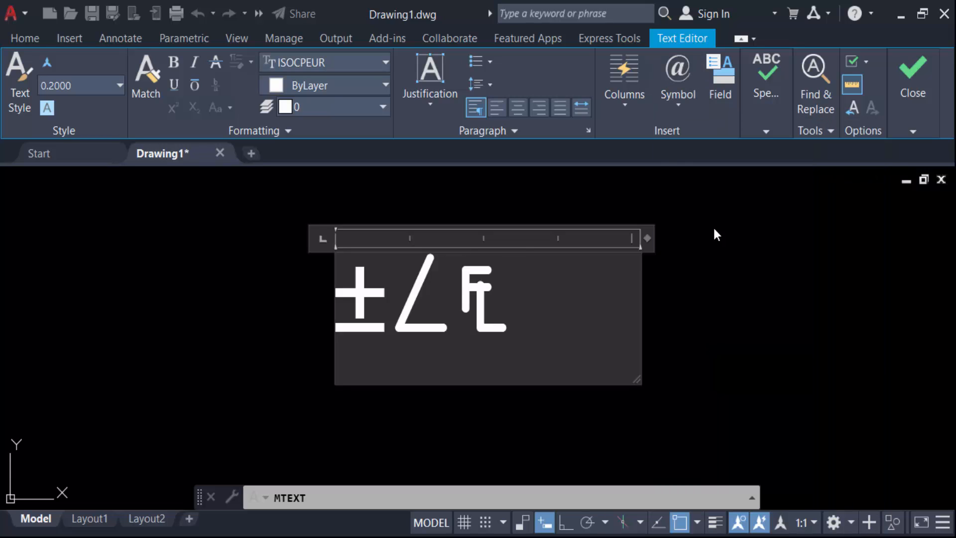
{"action": "left_click", "coordinate": [677, 79]}
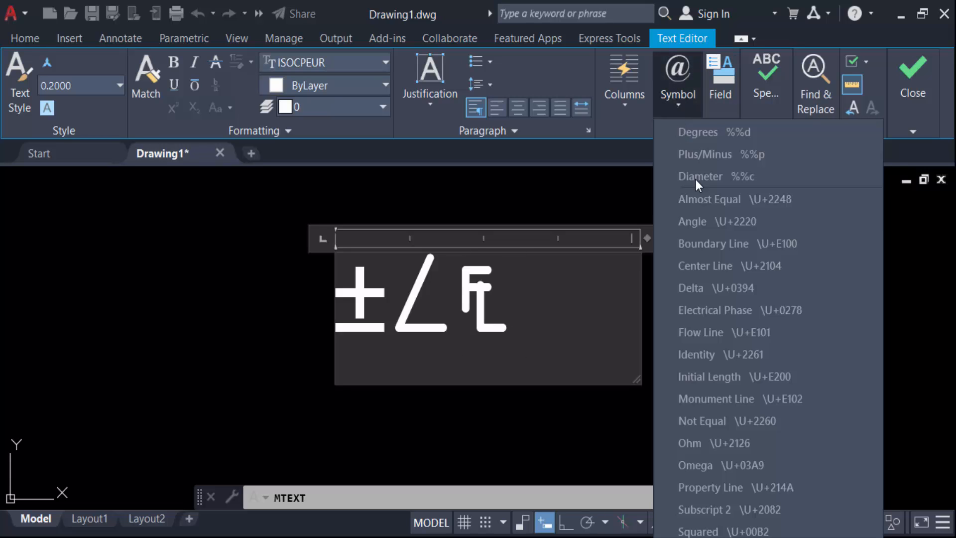
{"action": "left_click", "coordinate": [726, 421]}
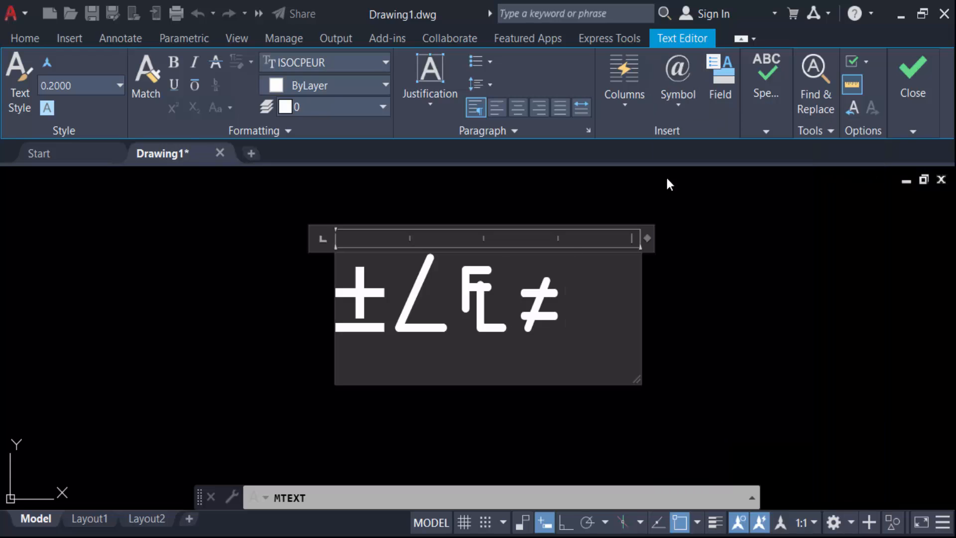
{"action": "left_click", "coordinate": [677, 79]}
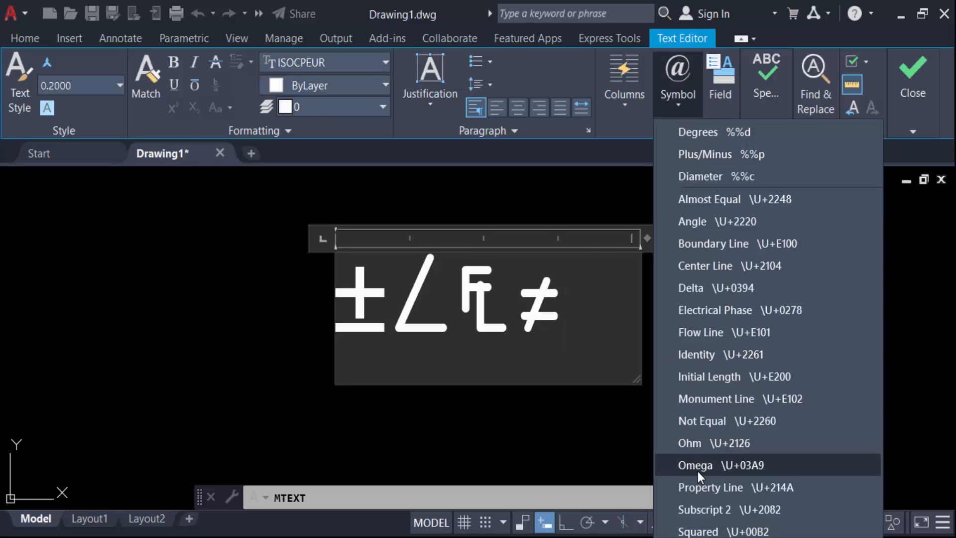
{"action": "left_click", "coordinate": [695, 465]}
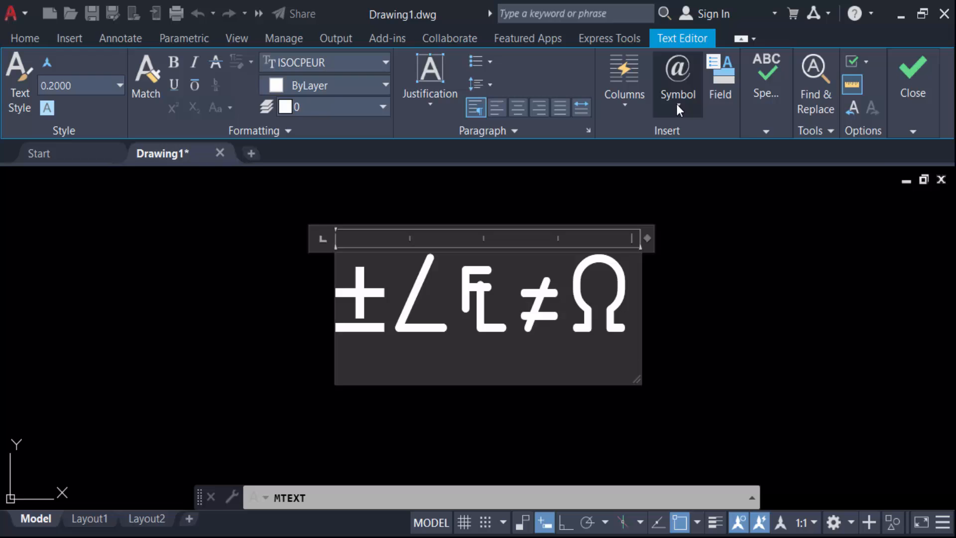
{"action": "left_click", "coordinate": [677, 82]}
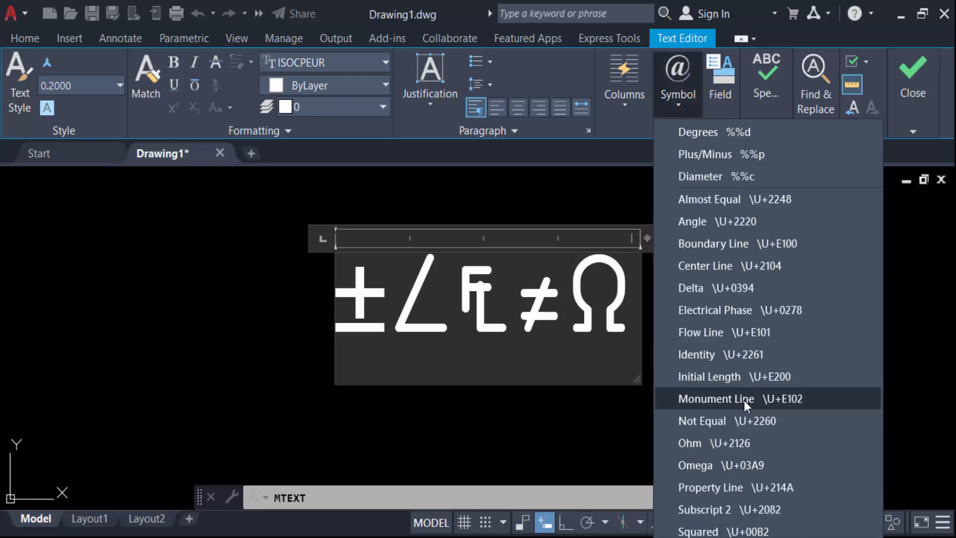
{"action": "scroll", "scroll_direction": "down", "scroll_amount": 3}
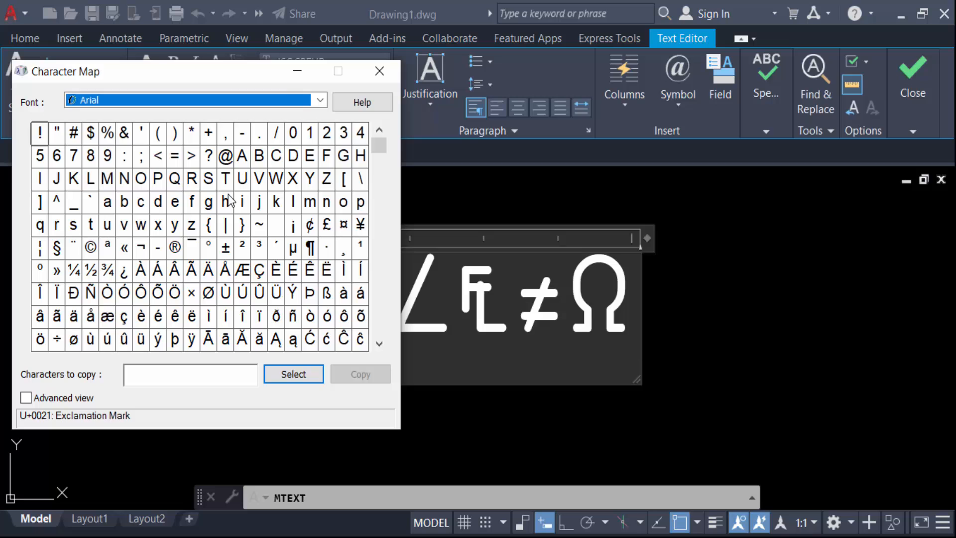
{"action": "left_click", "coordinate": [318, 100]}
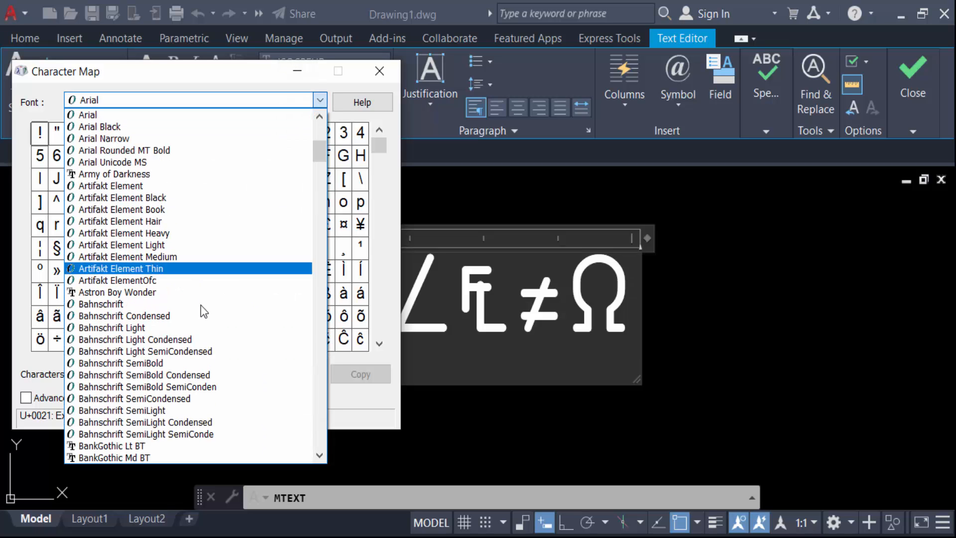
{"action": "scroll", "scroll_direction": "down", "scroll_amount": 3}
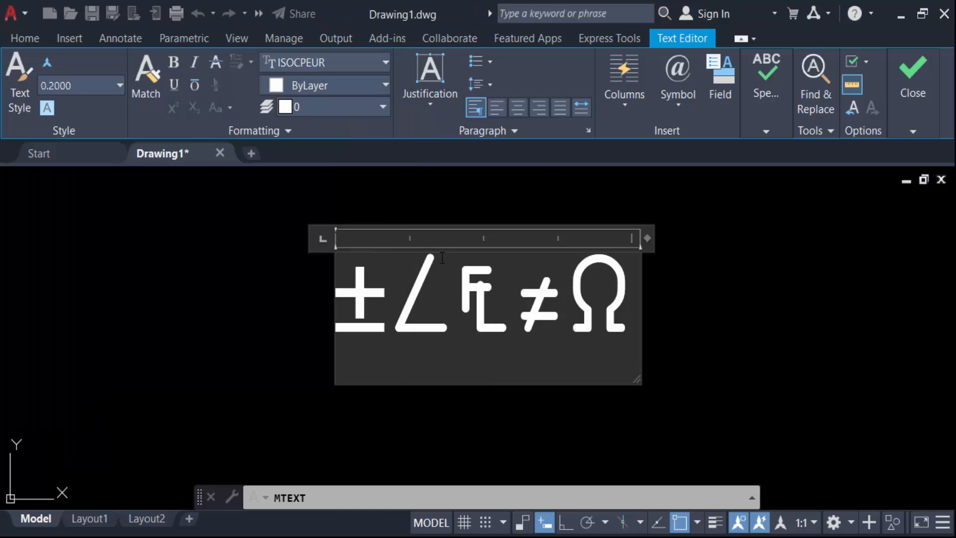
{"action": "mouse_move", "coordinate": [638, 305]}
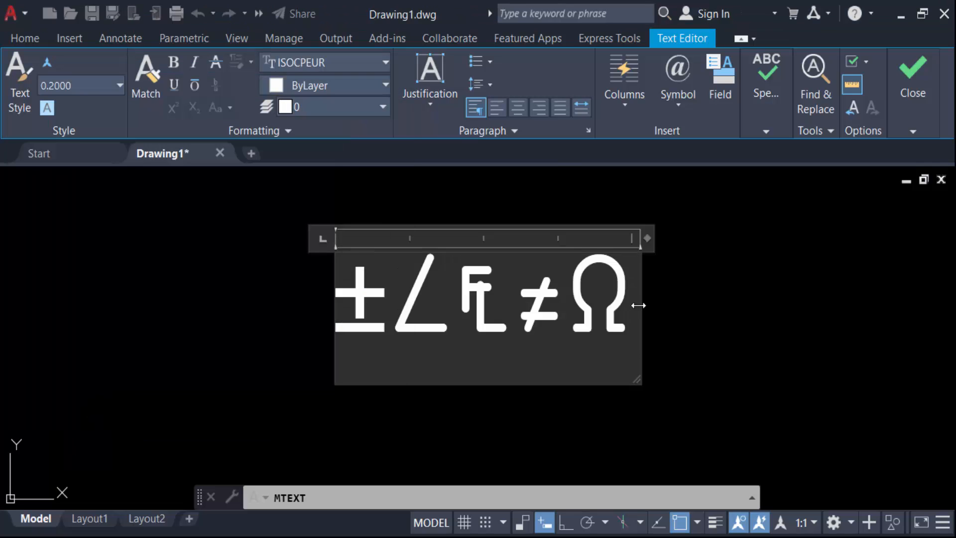
{"action": "mouse_move", "coordinate": [700, 334]}
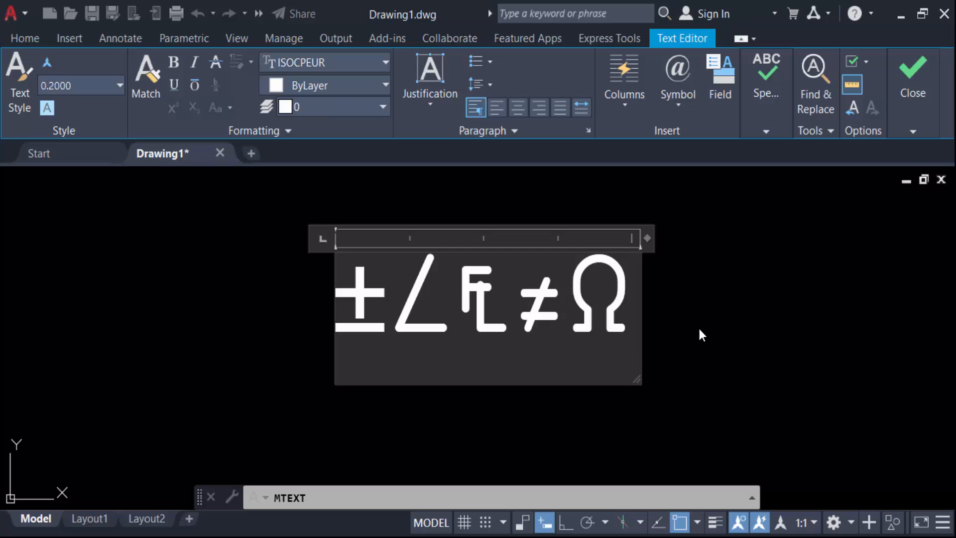